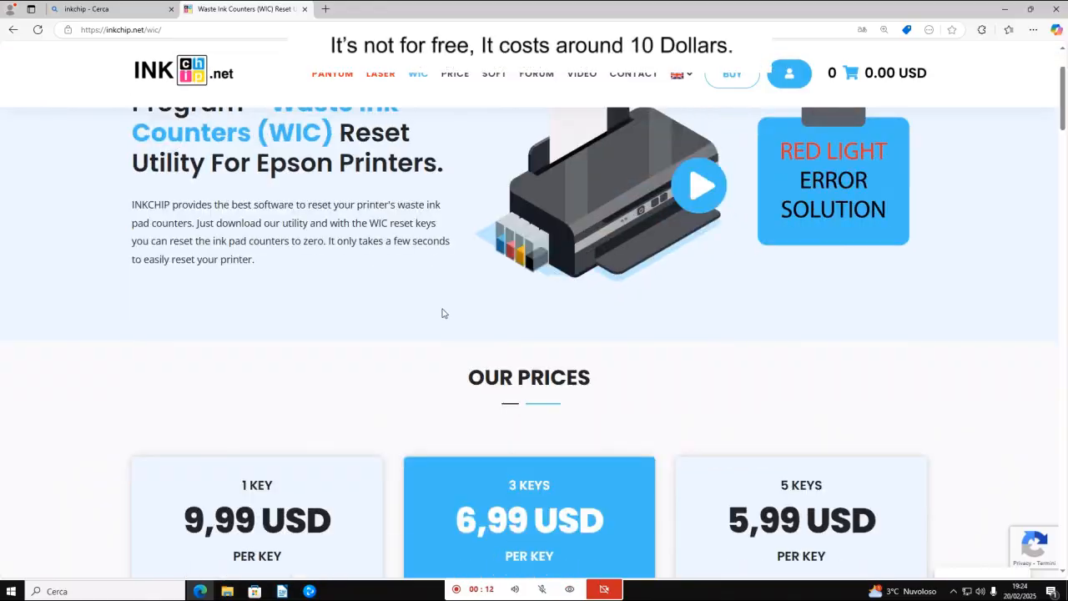
- Browse the inkchip.net home page and go to the Price page
{"action": "scroll", "scroll_direction": "down", "scroll_amount": 3}
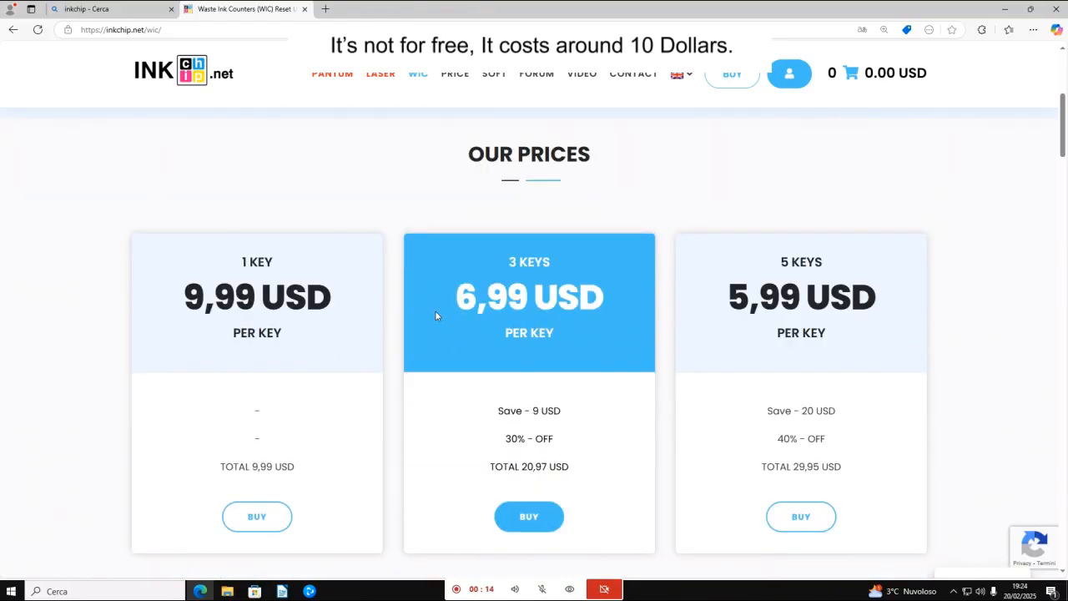
{"action": "scroll", "scroll_direction": "down", "scroll_amount": 3}
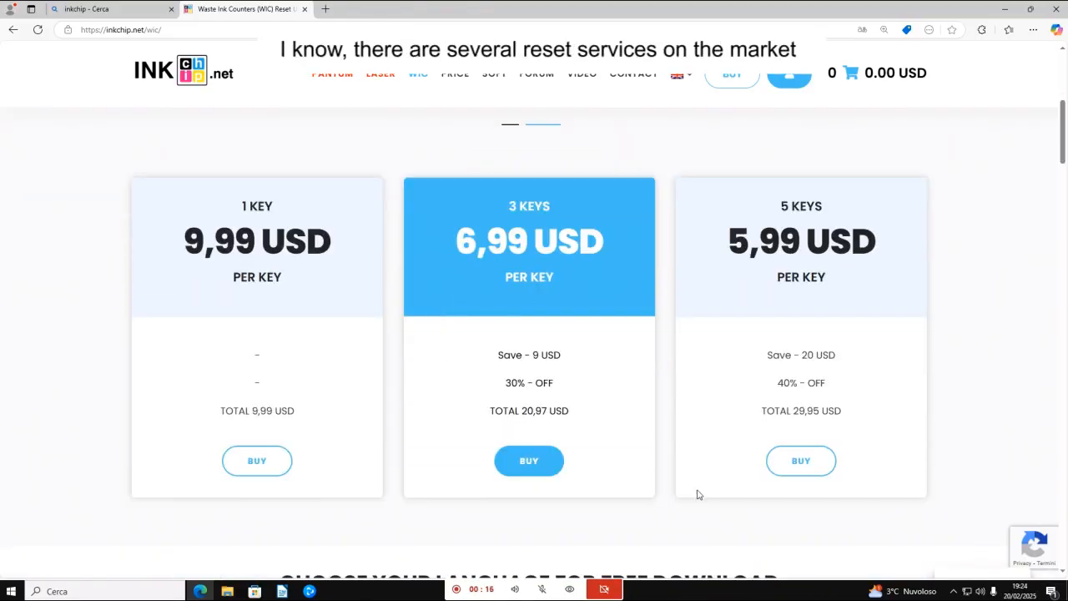
{"action": "scroll", "scroll_direction": "down", "scroll_amount": 3}
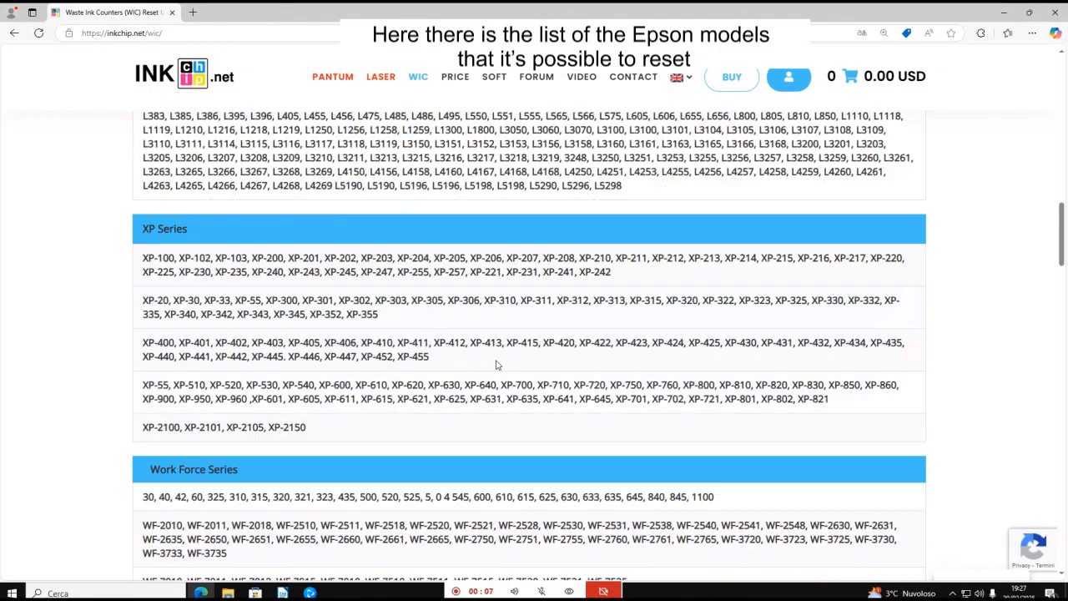
{"action": "scroll", "scroll_direction": "down", "scroll_amount": 3}
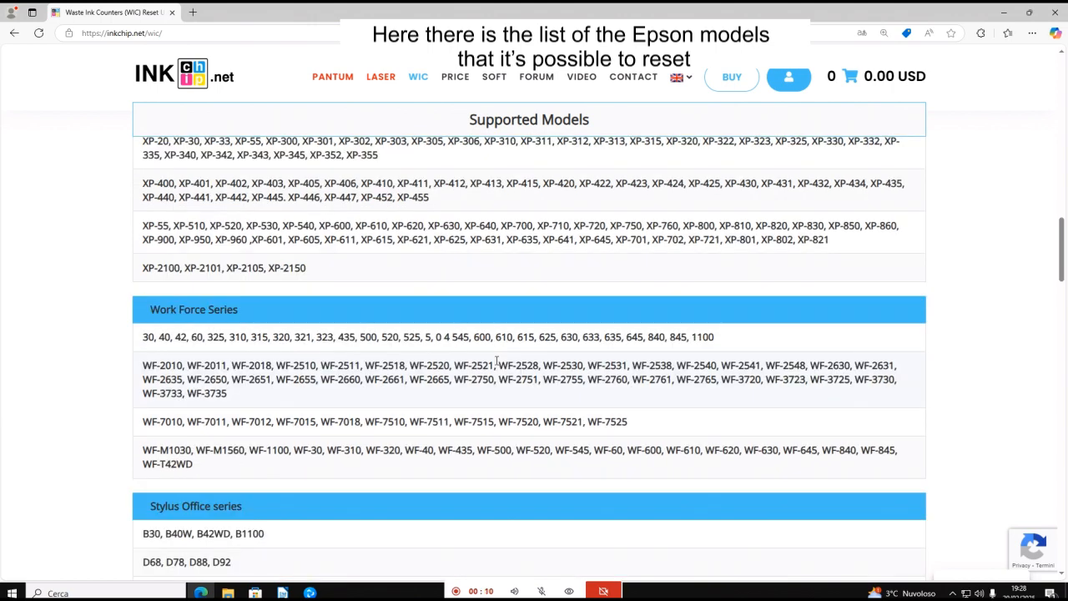
{"action": "scroll", "scroll_direction": "down", "scroll_amount": 3}
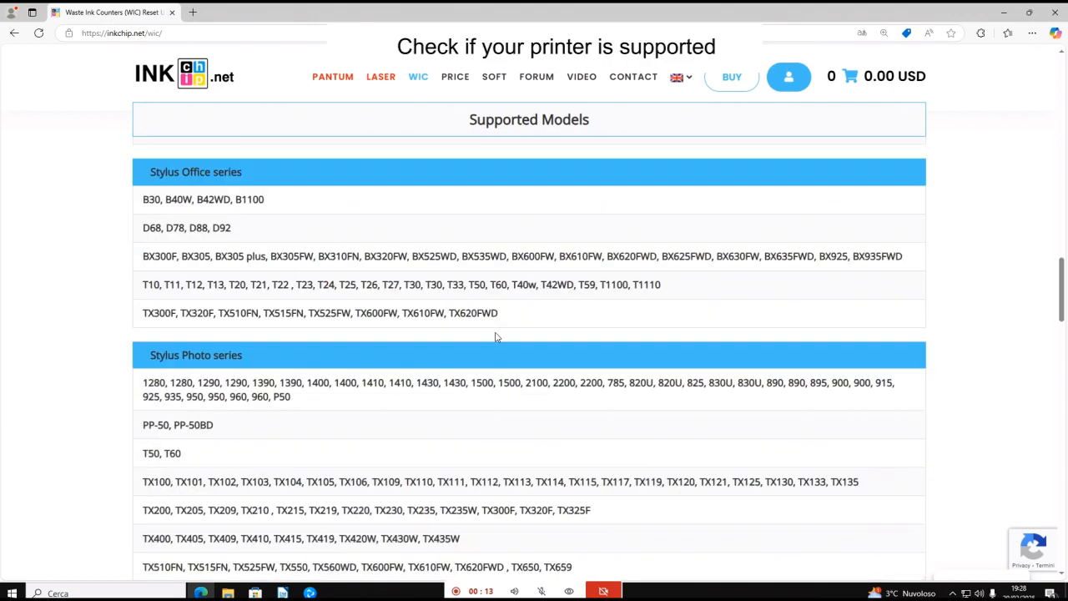
{"action": "scroll", "scroll_direction": "down", "scroll_amount": 3}
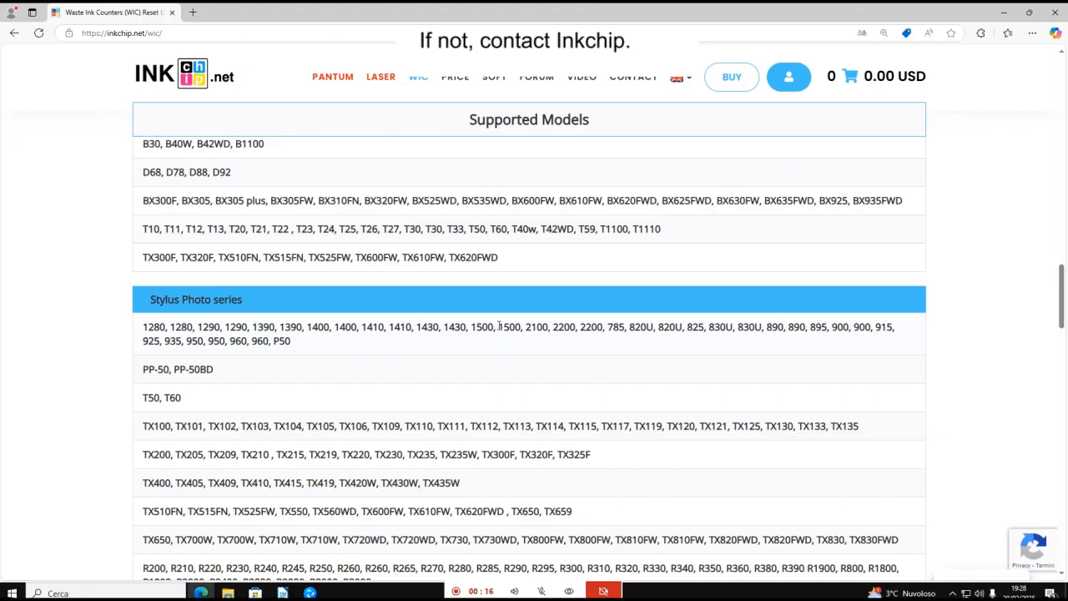
{"action": "scroll", "scroll_direction": "down", "scroll_amount": 3}
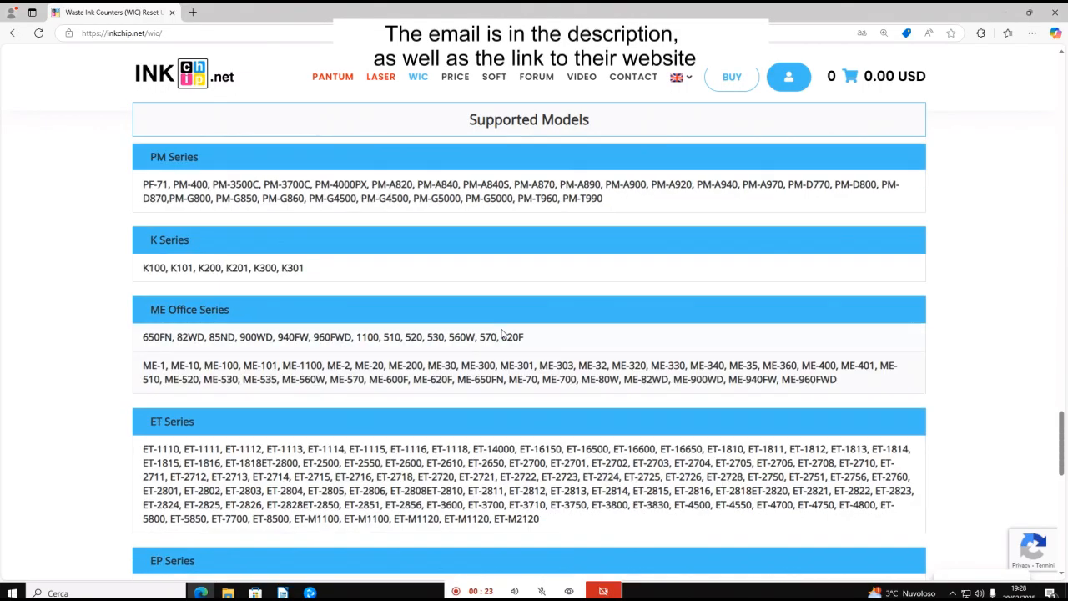
{"action": "scroll", "scroll_direction": "down", "scroll_amount": 3}
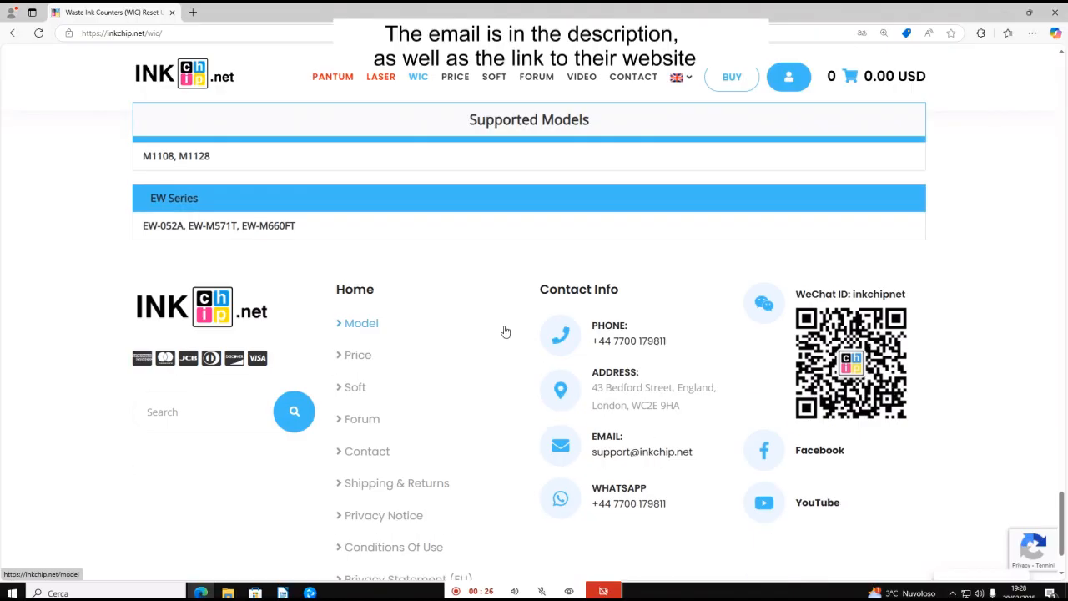
{"action": "left_click", "coordinate": [849, 74]}
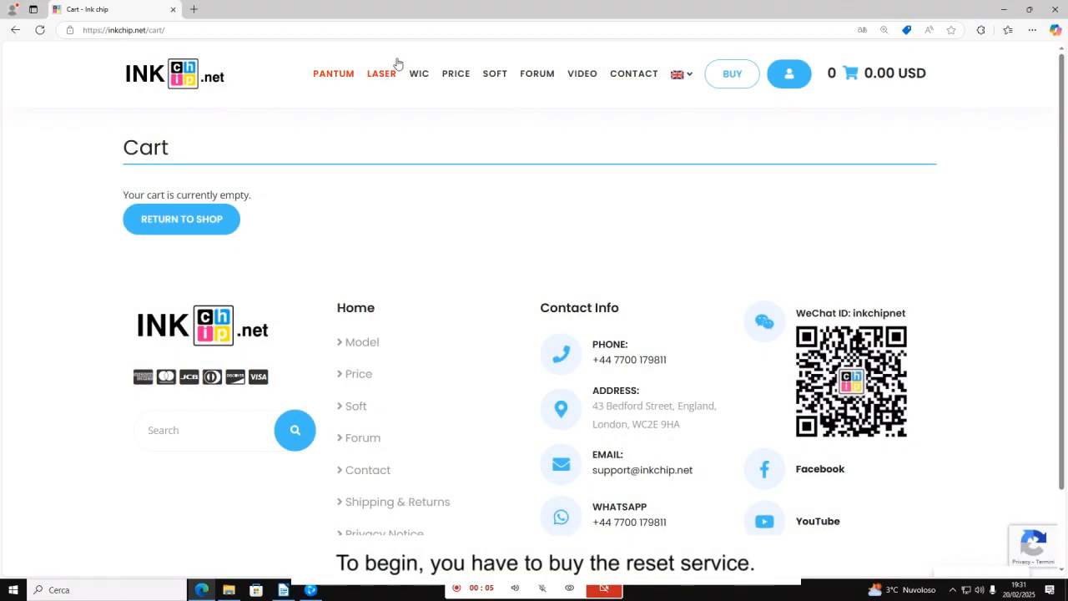
{"action": "mouse_move", "coordinate": [376, 148]}
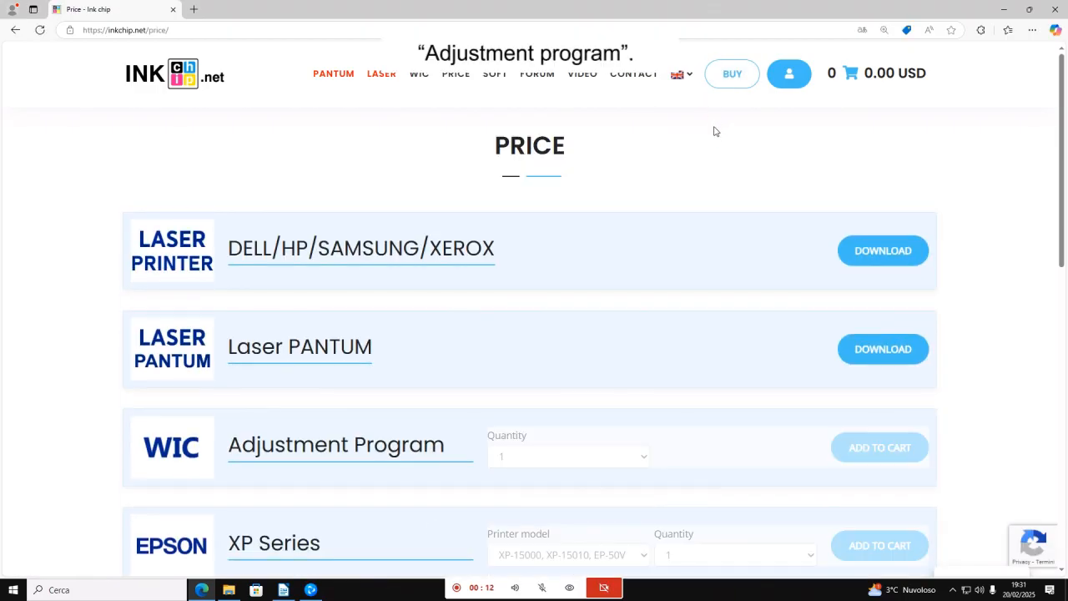
- Add one WIC Adjustment Program key (9.99 USD) to the cart and view the cart
{"action": "scroll", "scroll_direction": "down", "scroll_amount": 3}
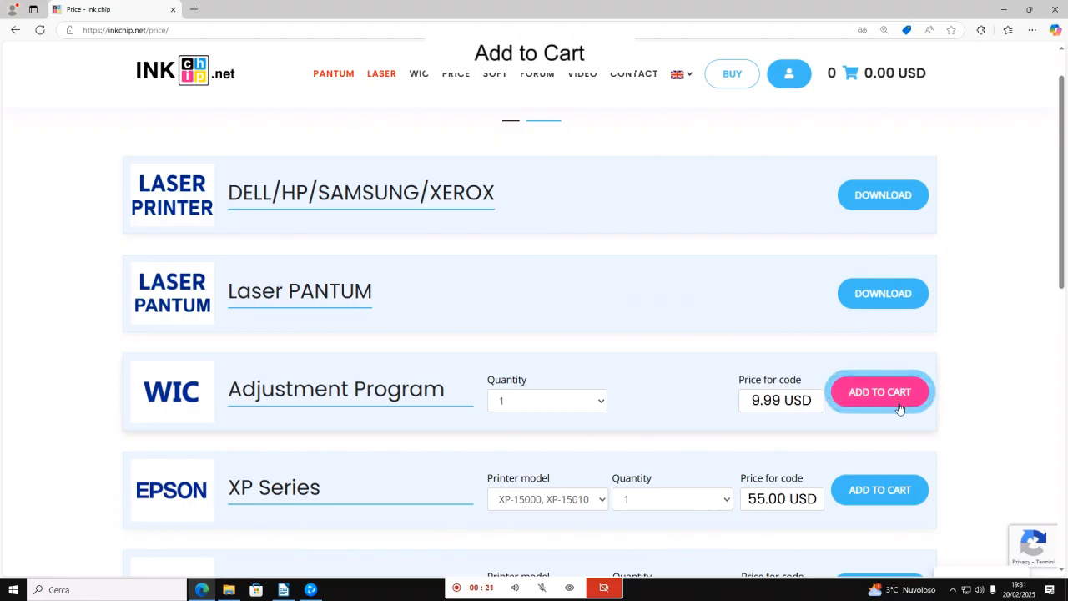
{"action": "left_click", "coordinate": [880, 392]}
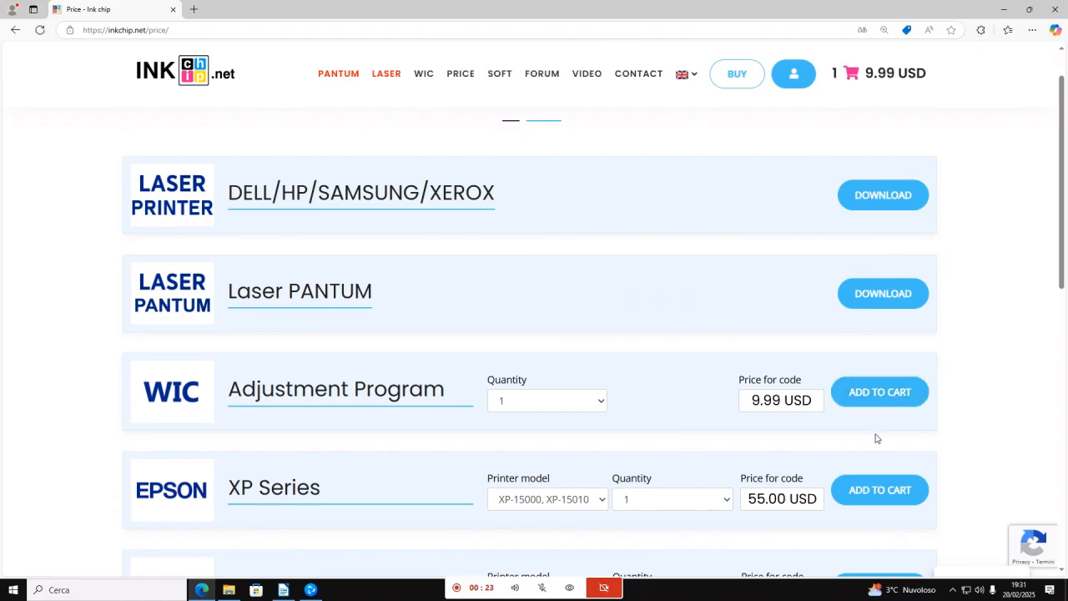
{"action": "left_click", "coordinate": [851, 72]}
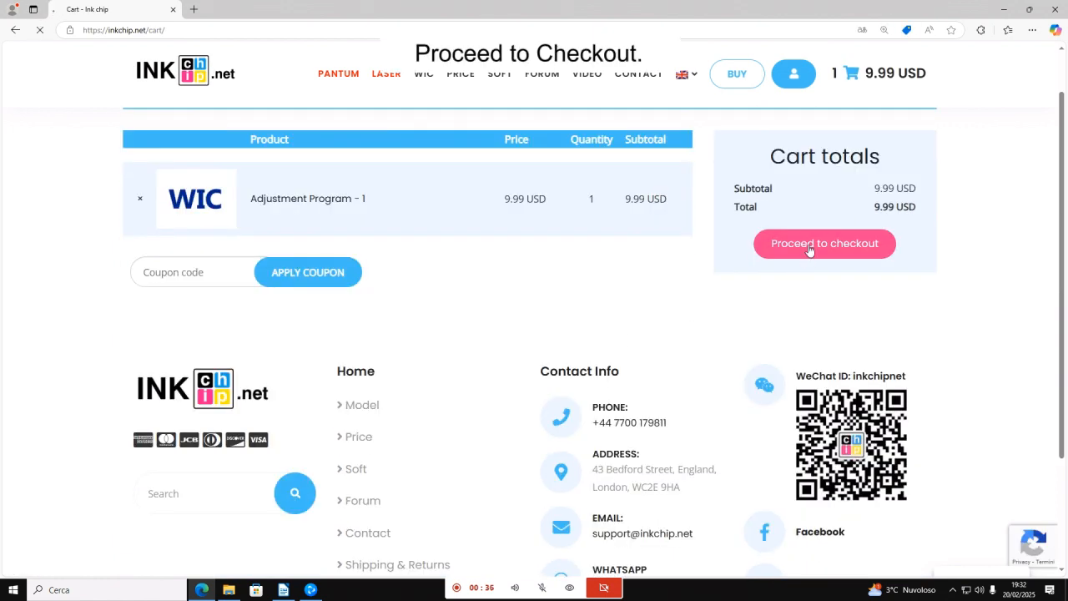
- Proceed to checkout and tick 'I have read and agree to the terms and conditions'
{"action": "left_click", "coordinate": [825, 243]}
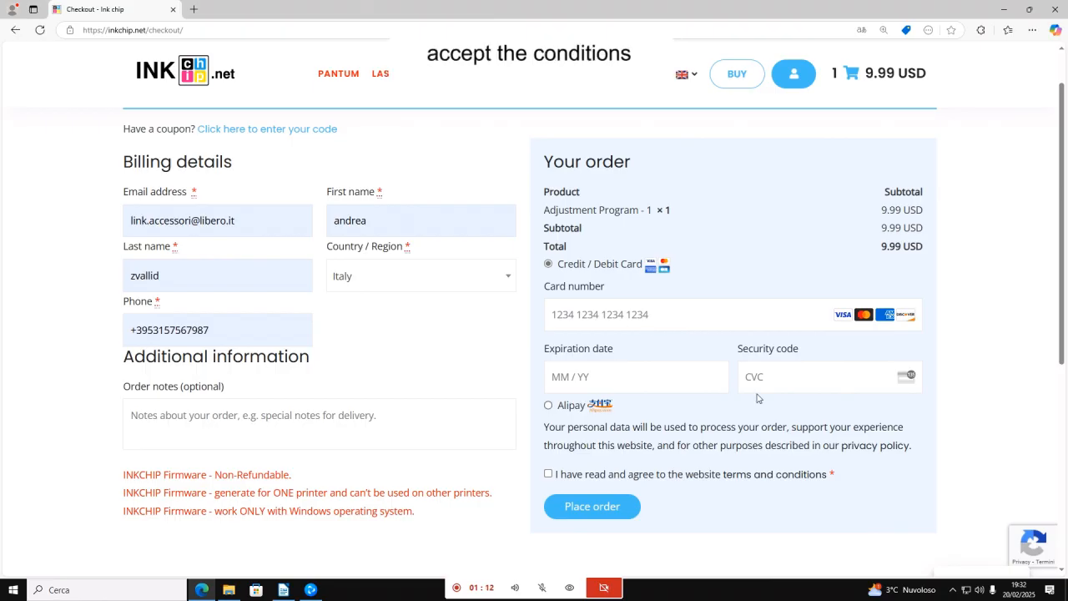
{"action": "left_click", "coordinate": [549, 473]}
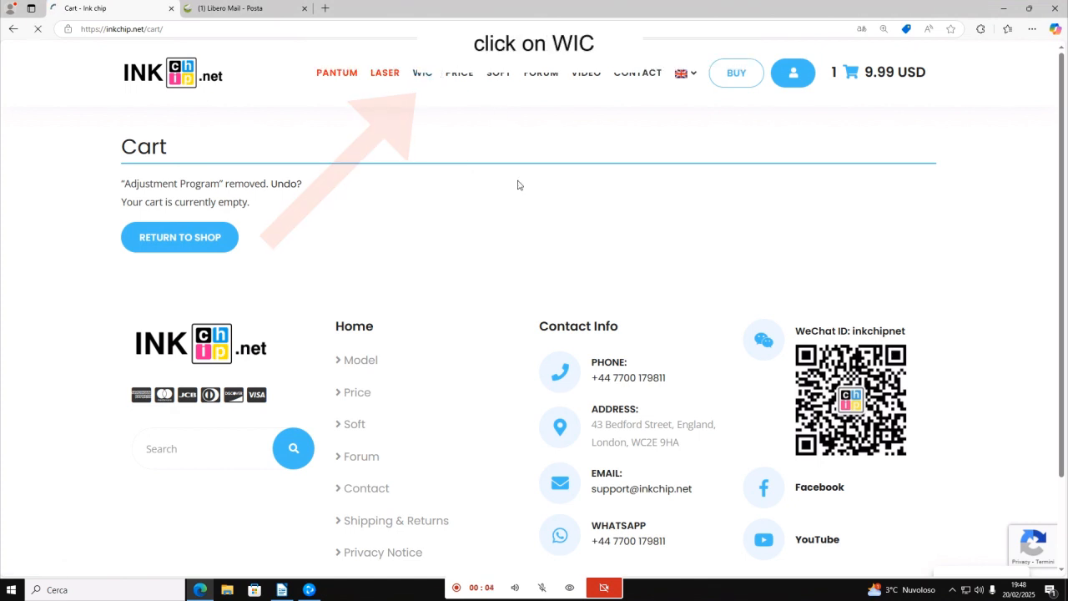
- On the WIC reset page, download the free English Inkchip_WIC_setup_1.18.exe
{"action": "left_click", "coordinate": [422, 73]}
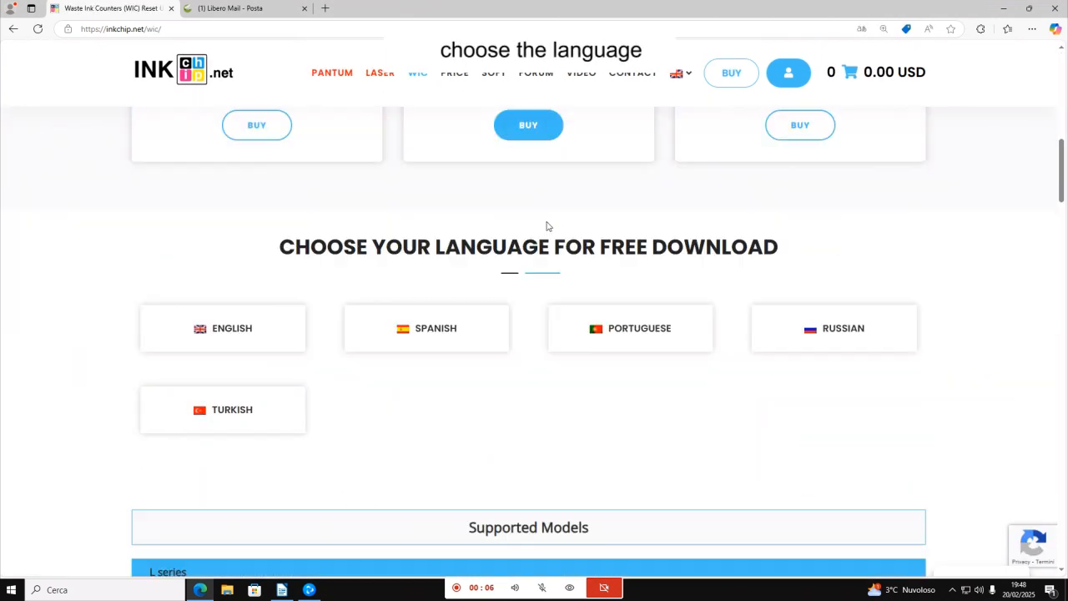
{"action": "scroll", "scroll_direction": "down", "scroll_amount": 3}
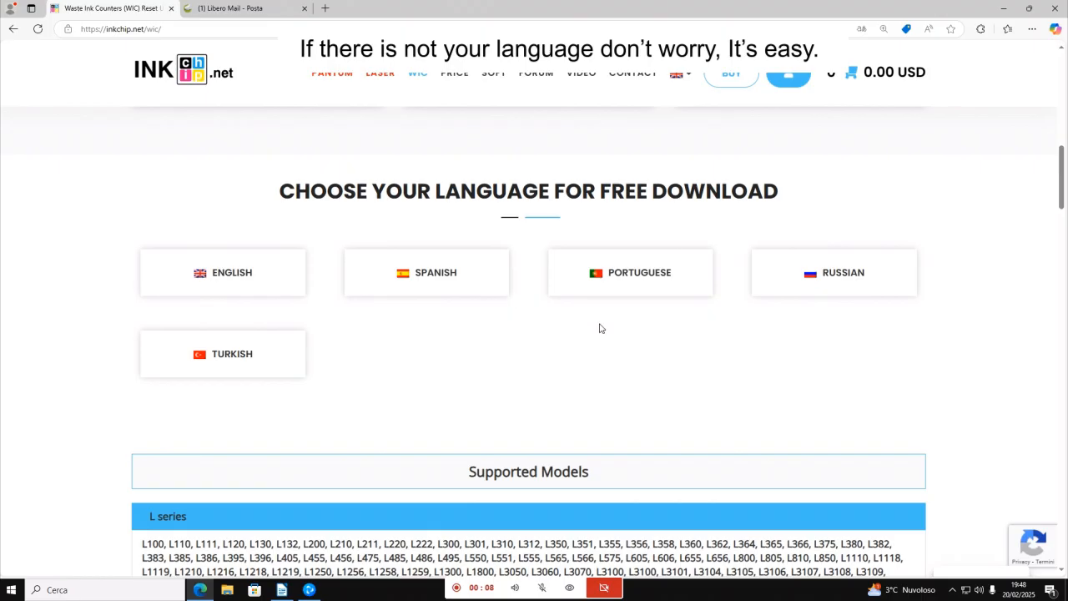
{"action": "mouse_move", "coordinate": [490, 341]}
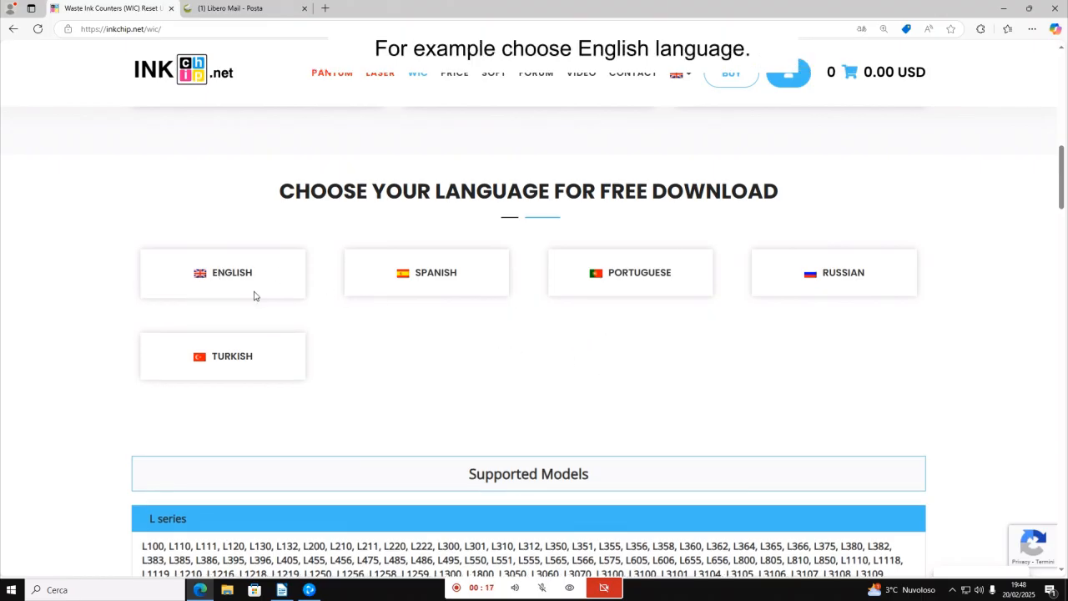
{"action": "left_click", "coordinate": [231, 272]}
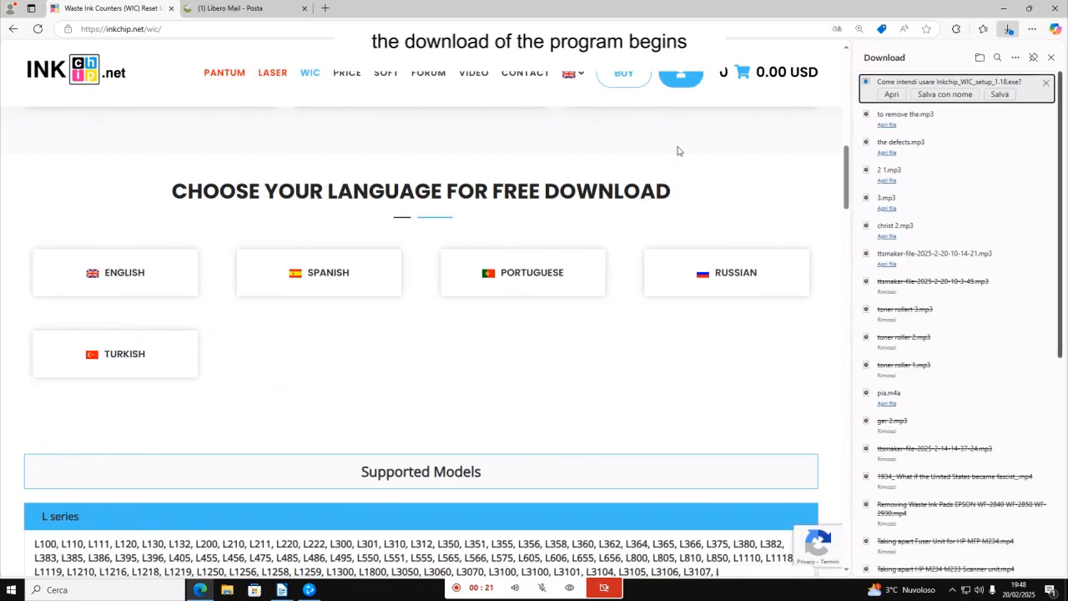
- Run Inkchip_WIC_setup from Downloads and install to the default C:\Program Files\InkChip WIC path
{"action": "left_click", "coordinate": [944, 93]}
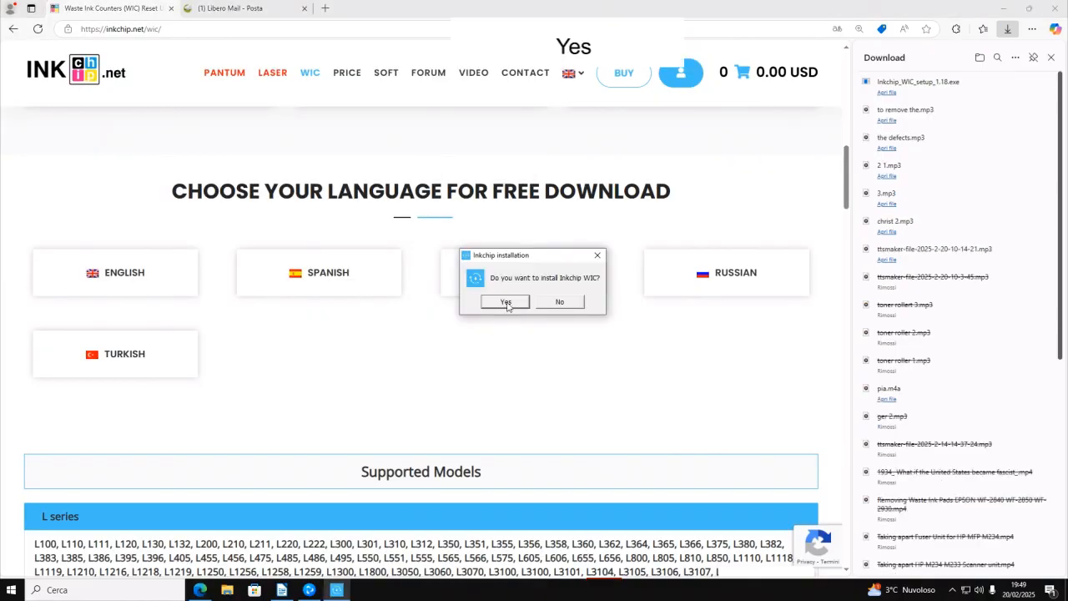
{"action": "left_click", "coordinate": [505, 302]}
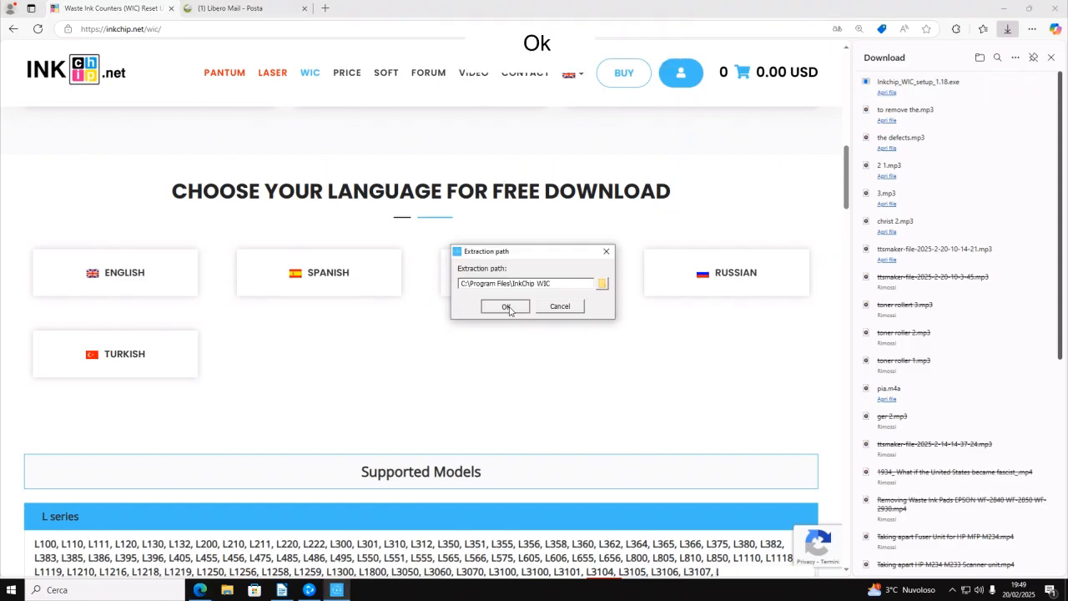
{"action": "left_click", "coordinate": [505, 305]}
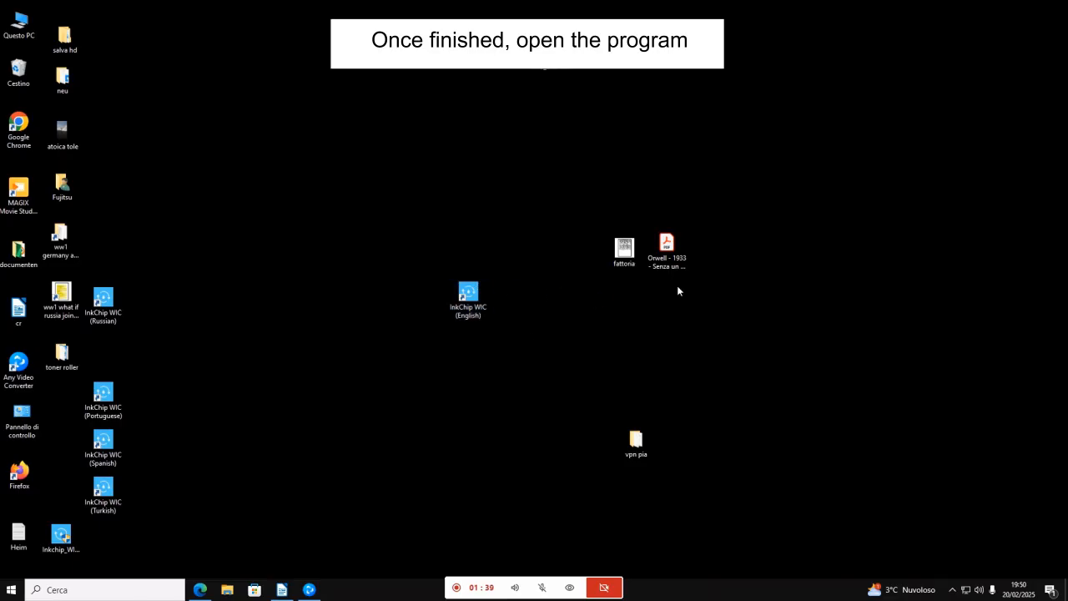
- Launch InkChip WIC (English) and read Stylus SX400 waste ink counters: 44.76% and 26.59%
{"action": "double_click", "coordinate": [468, 293]}
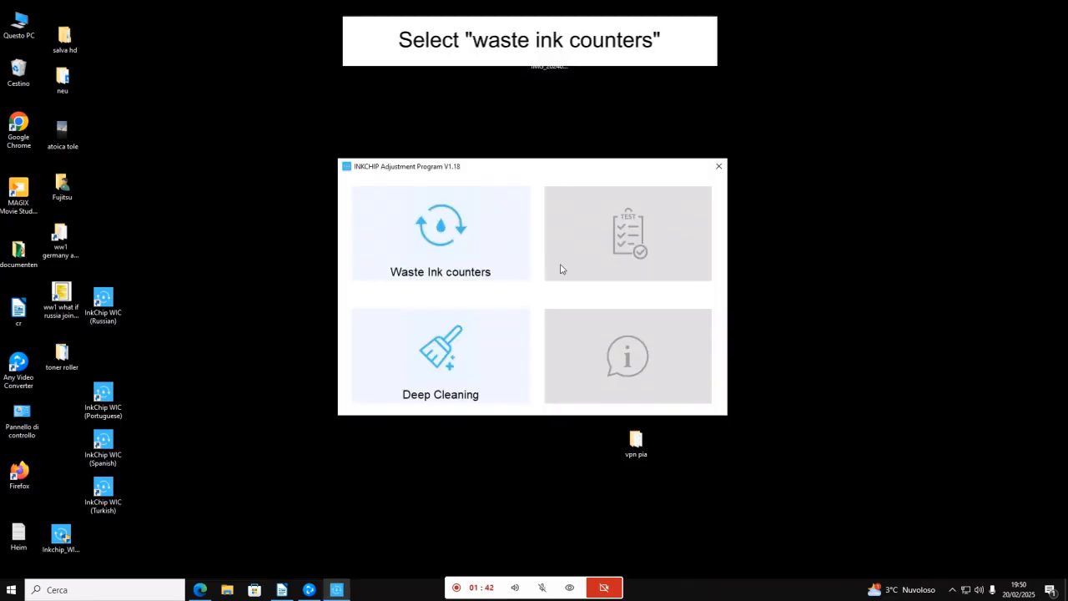
{"action": "left_click", "coordinate": [441, 232]}
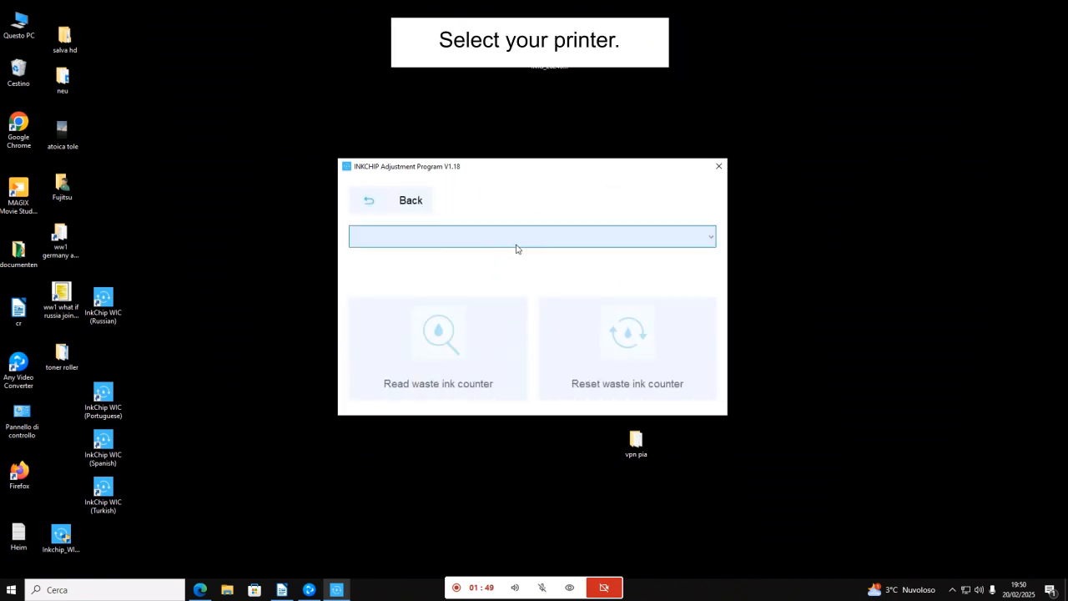
{"action": "left_click", "coordinate": [533, 236]}
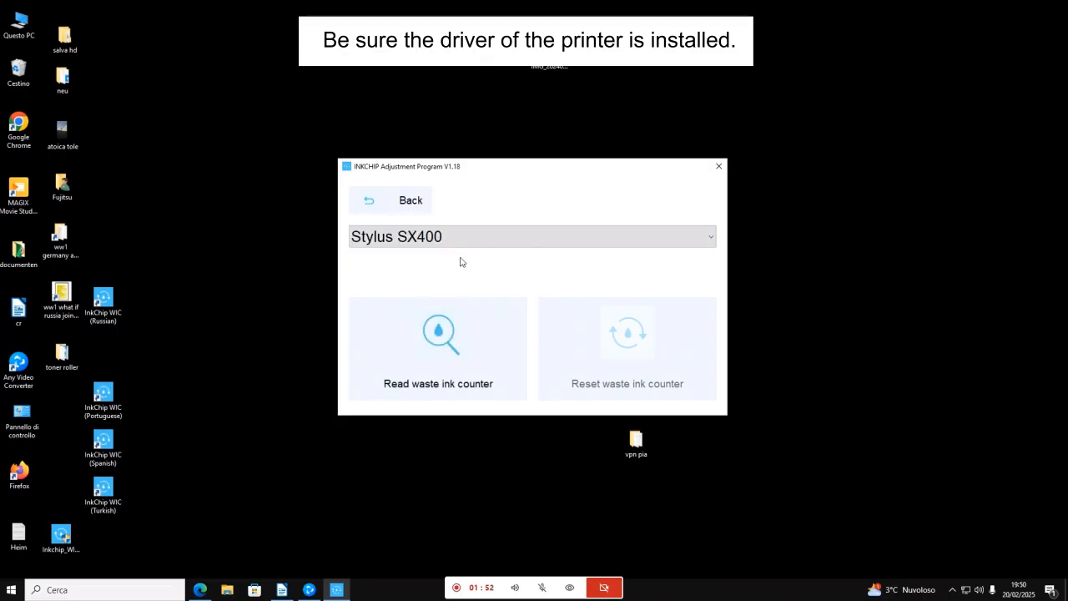
{"action": "left_click", "coordinate": [438, 347]}
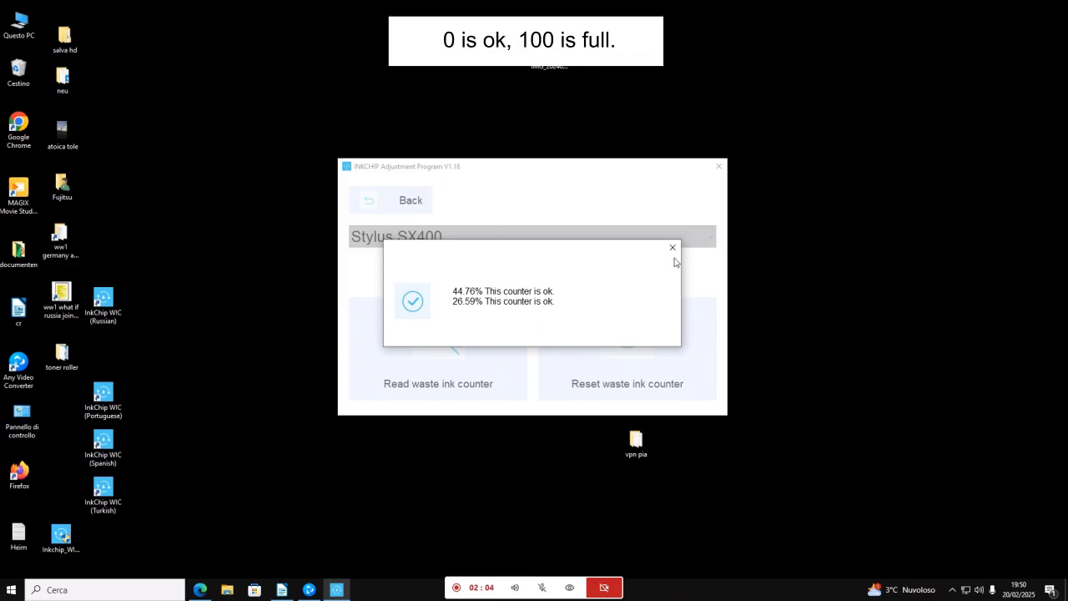
{"action": "left_click", "coordinate": [673, 247]}
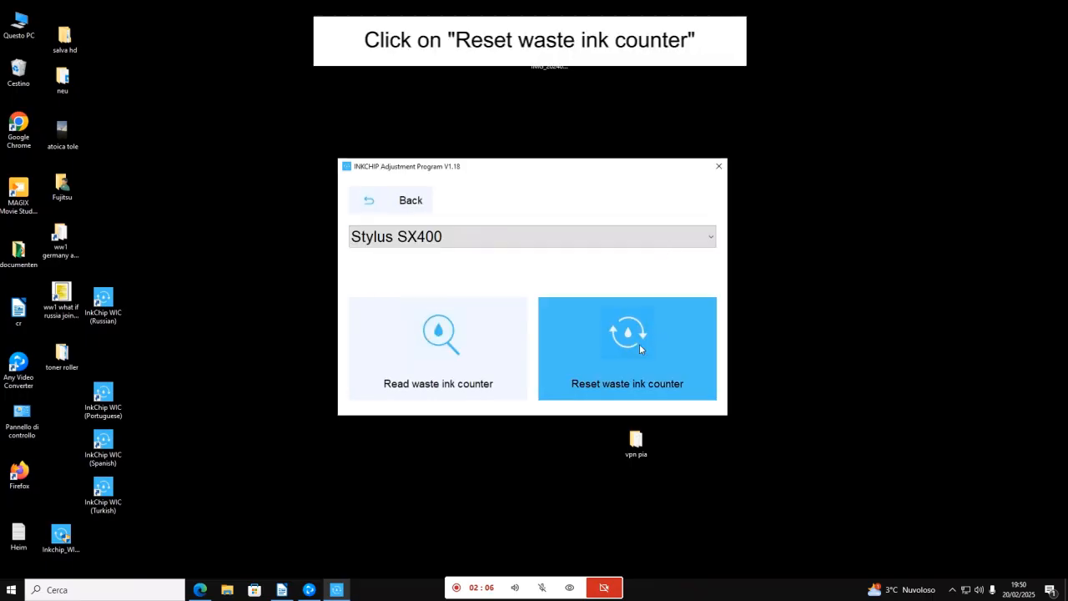
- Reset the Stylus SX400 waste ink counters by pasting the purchased key and confirming
{"action": "left_click", "coordinate": [627, 348]}
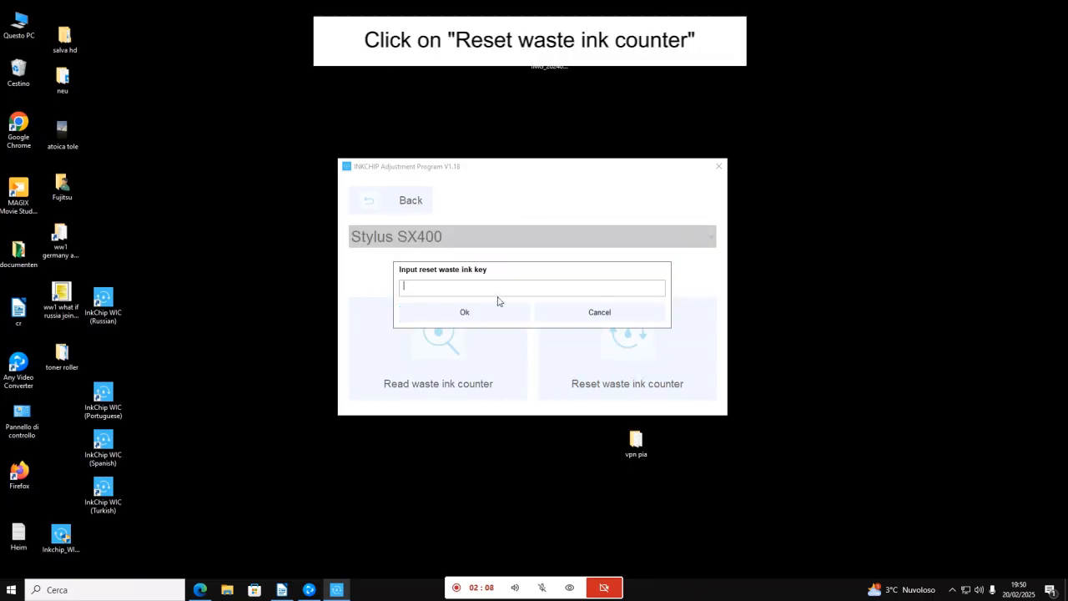
{"action": "right_click", "coordinate": [532, 286]}
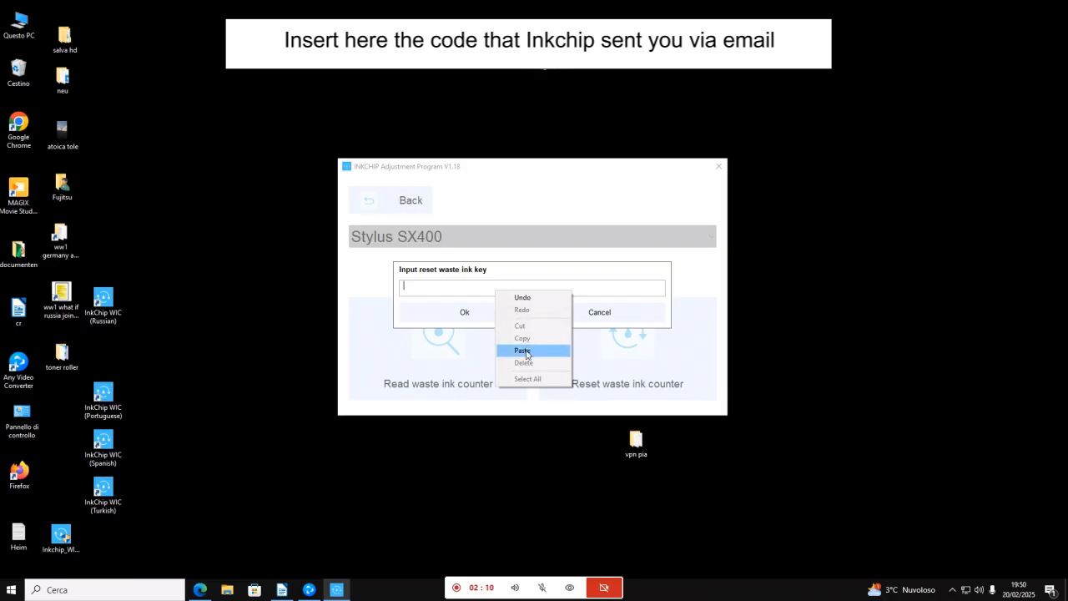
{"action": "left_click", "coordinate": [521, 349]}
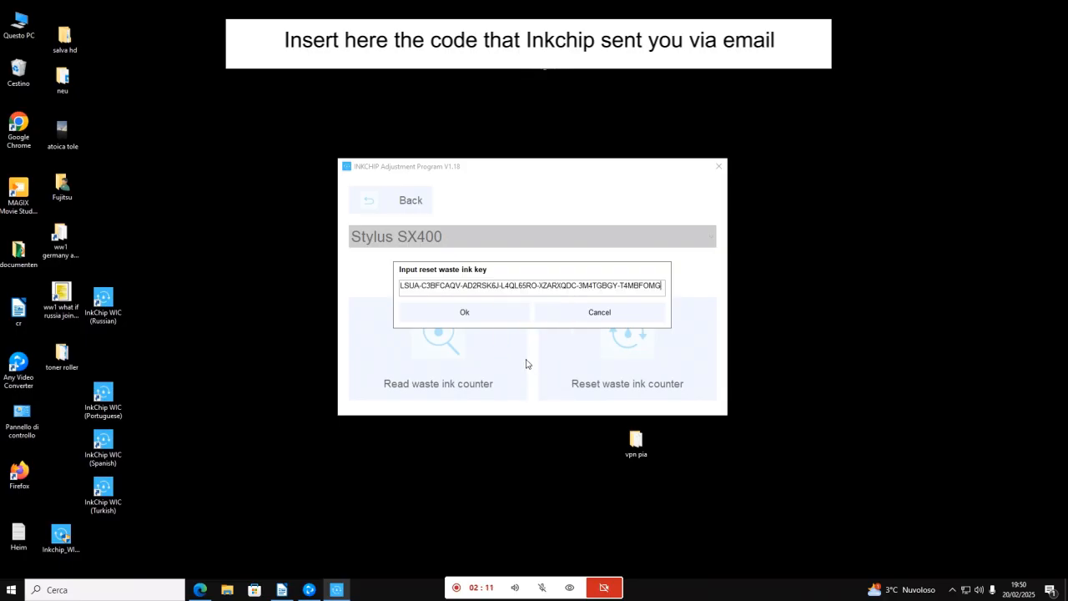
{"action": "left_click", "coordinate": [464, 311]}
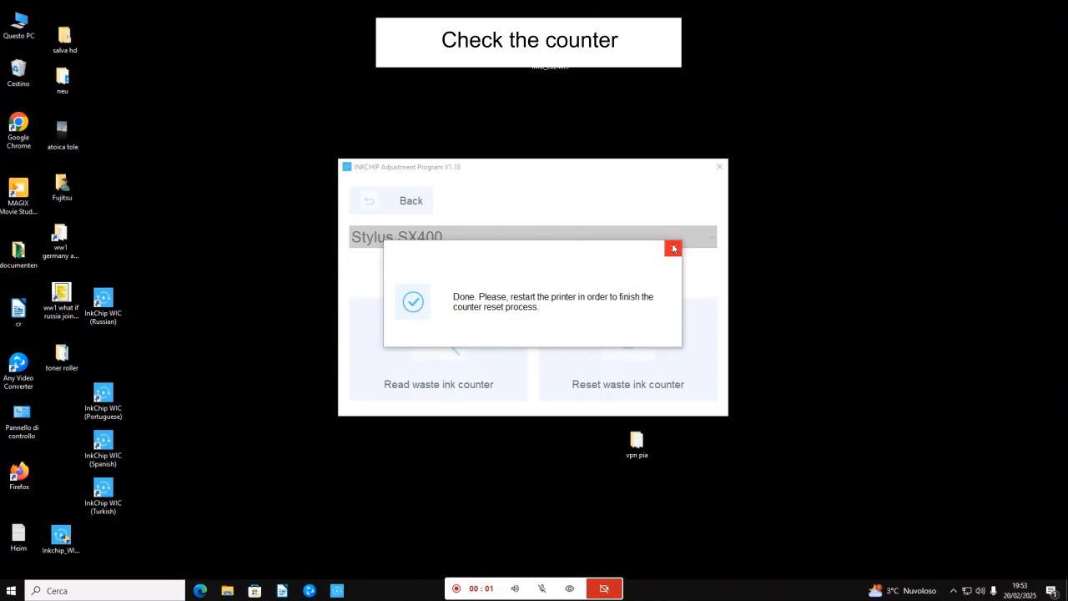
- Dismiss the Done message and re-read the counters, both now 0.00%
{"action": "left_click", "coordinate": [674, 249]}
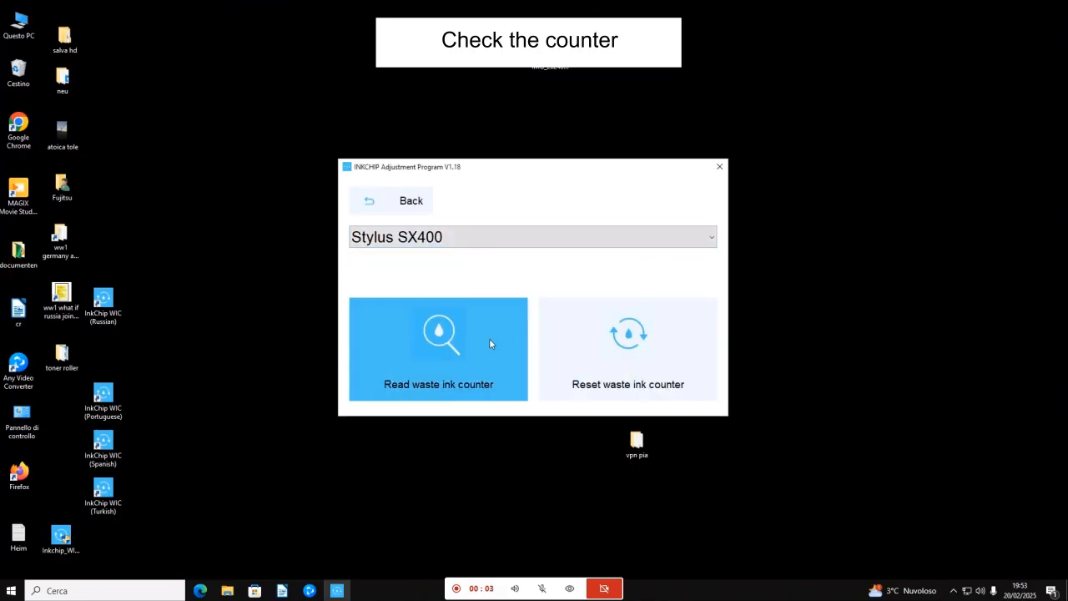
{"action": "left_click", "coordinate": [438, 349]}
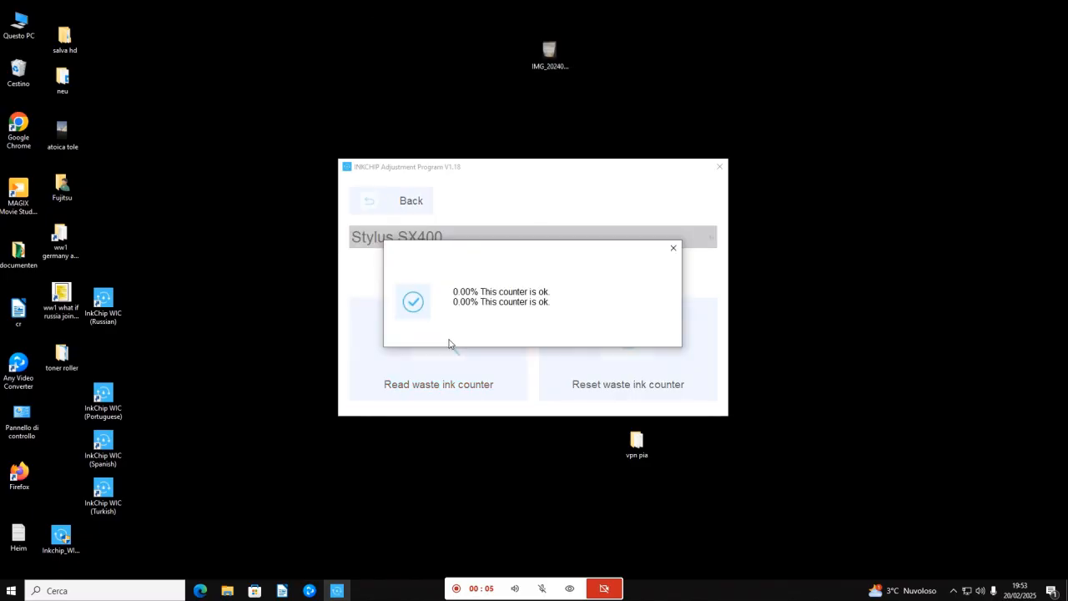